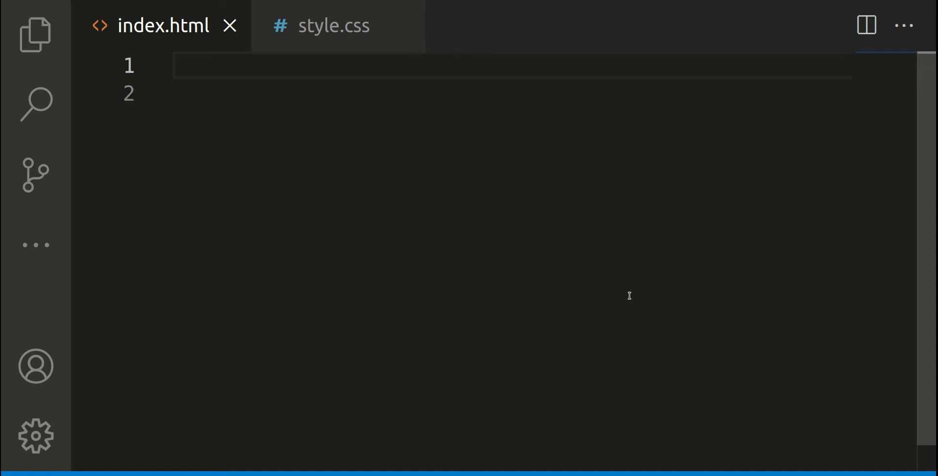
# Step: Expand the Emmet abbreviation 'bod' into an empty body element and place the cursor inside it
pyautogui.write('bod')
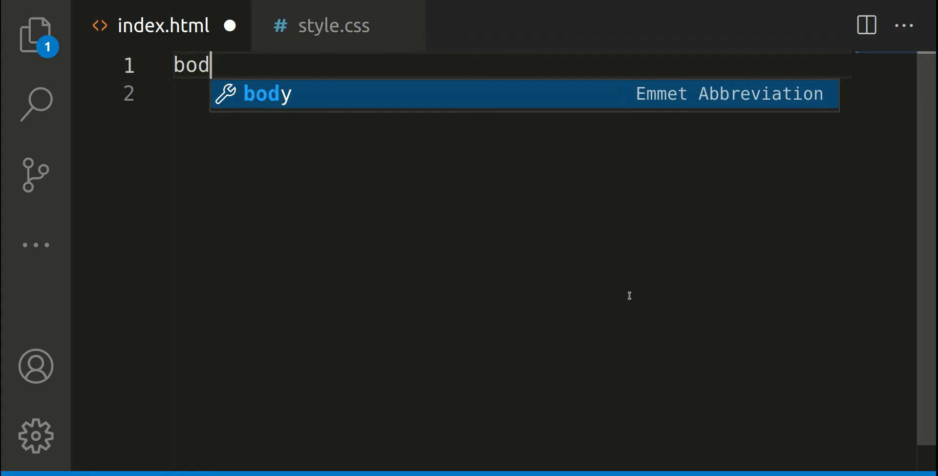
pyautogui.press('Tab')
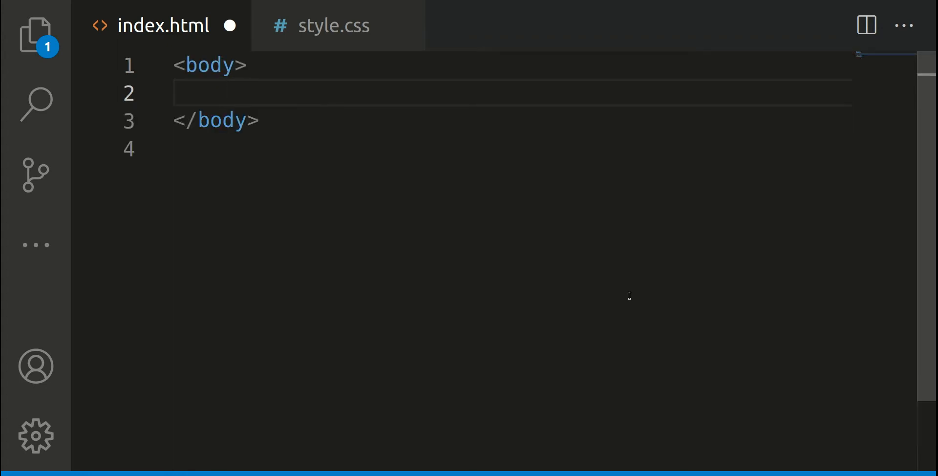
pyautogui.moveTo(218, 72)
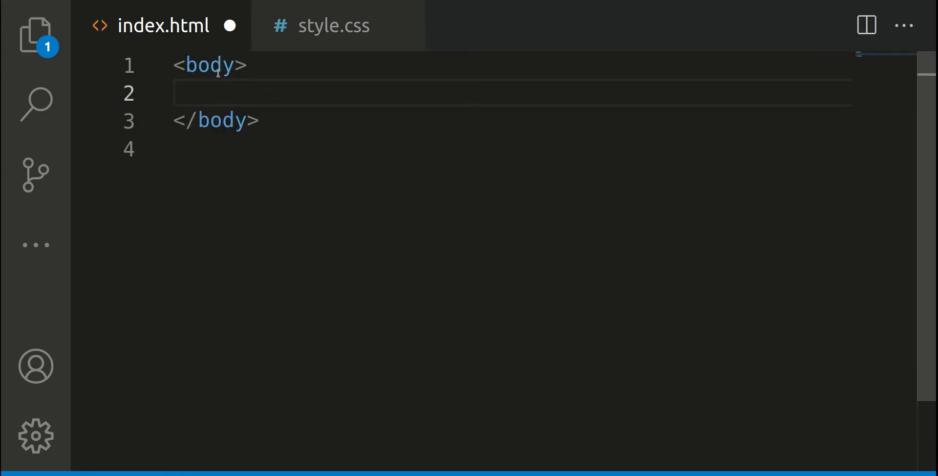
pyautogui.doubleClick(209, 65)
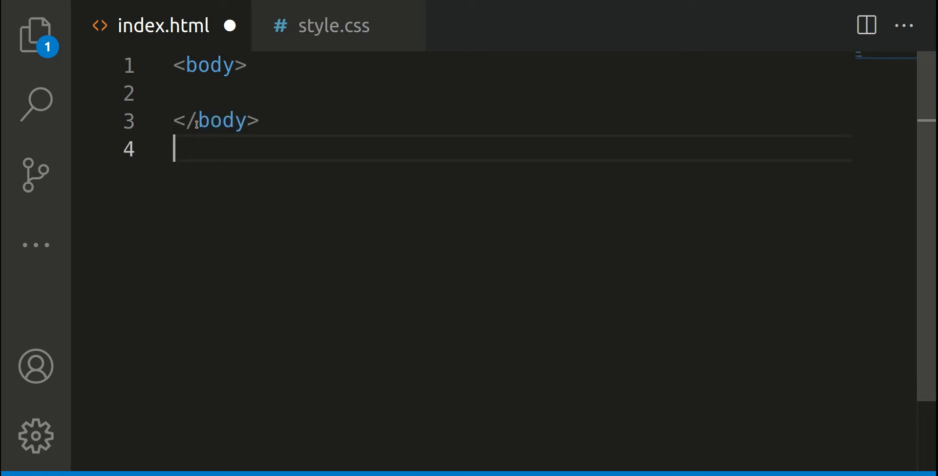
pyautogui.click(191, 120)
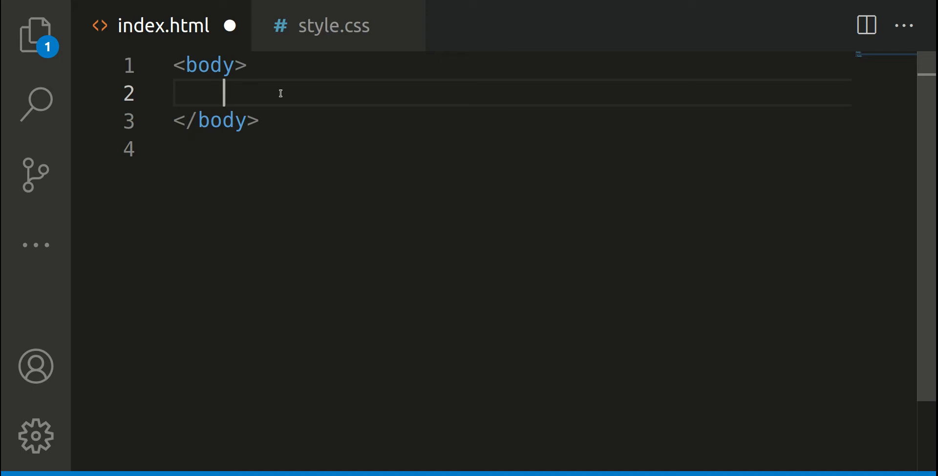
# Step: Add a nav containing a ul with one Home list item inside the body
pyautogui.write('<nav>')
pyautogui.write('<ul></ul>')
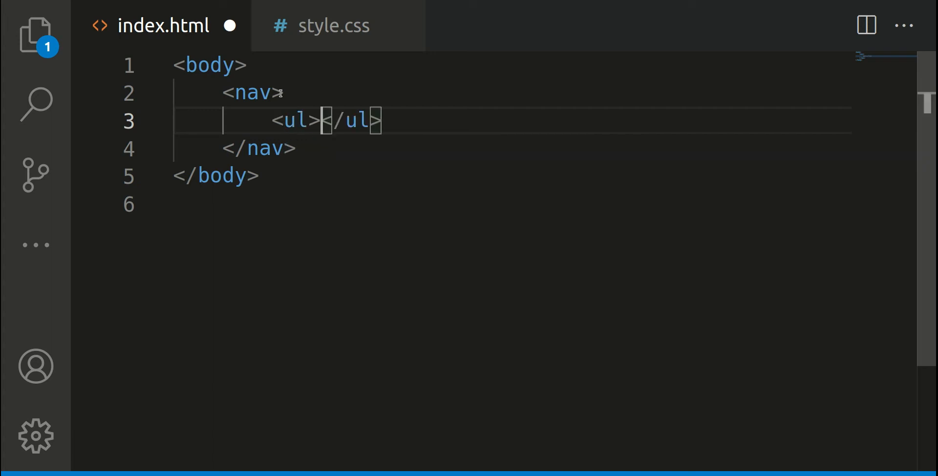
pyautogui.write('li>Home</li>')
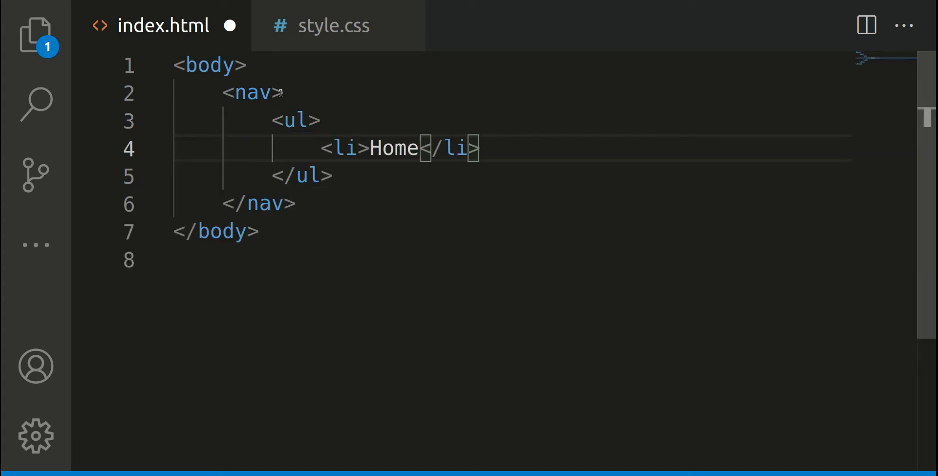
pyautogui.moveTo(312, 310)
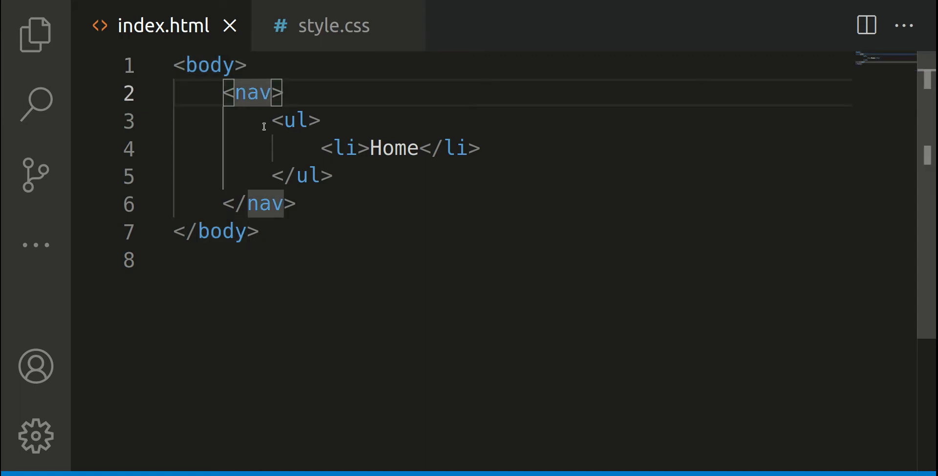
# Step: Review the nav, li and closing nav tags in index.html without changing the markup
pyautogui.click(297, 121)
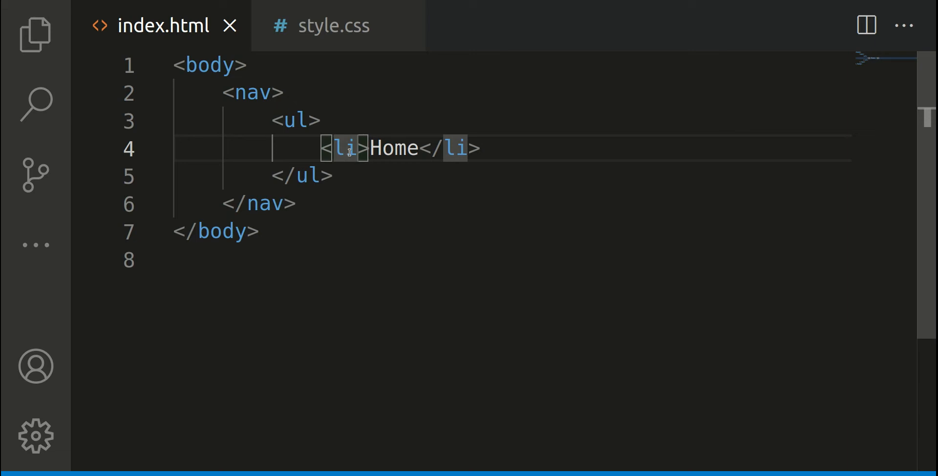
pyautogui.click(310, 258)
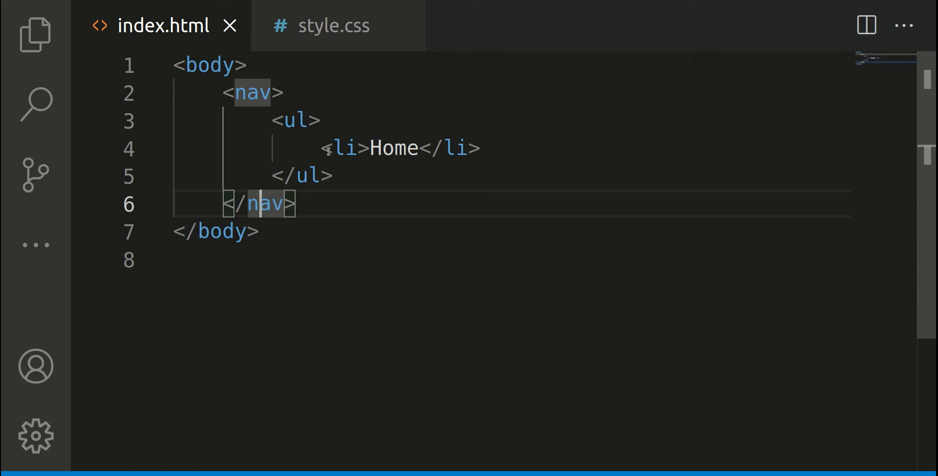
pyautogui.moveTo(320, 148); pyautogui.dragTo(473, 147)
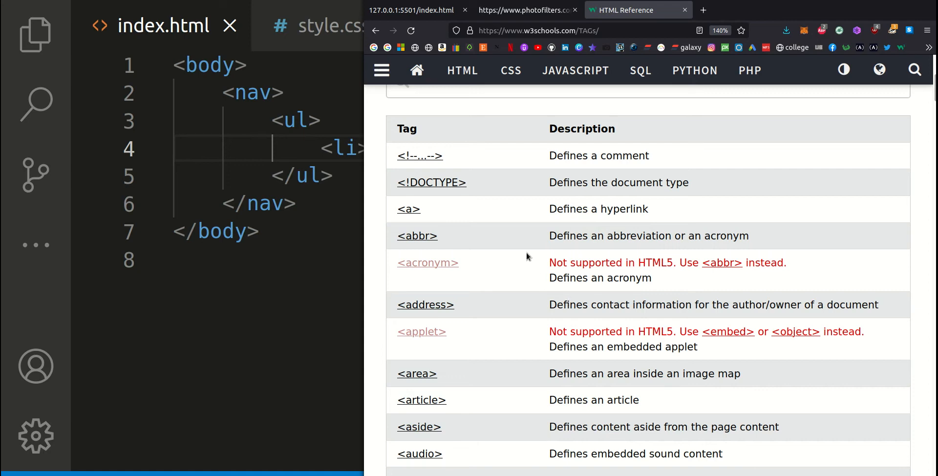
pyautogui.scroll(-3)
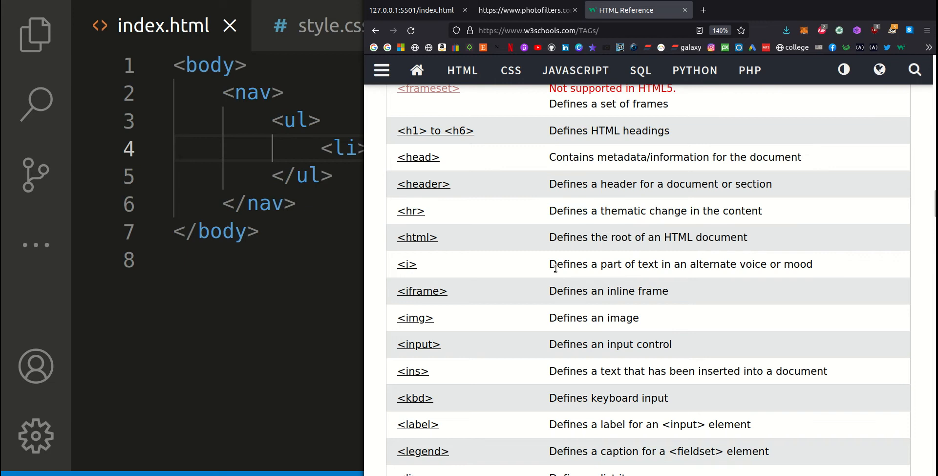
pyautogui.moveTo(297, 219)
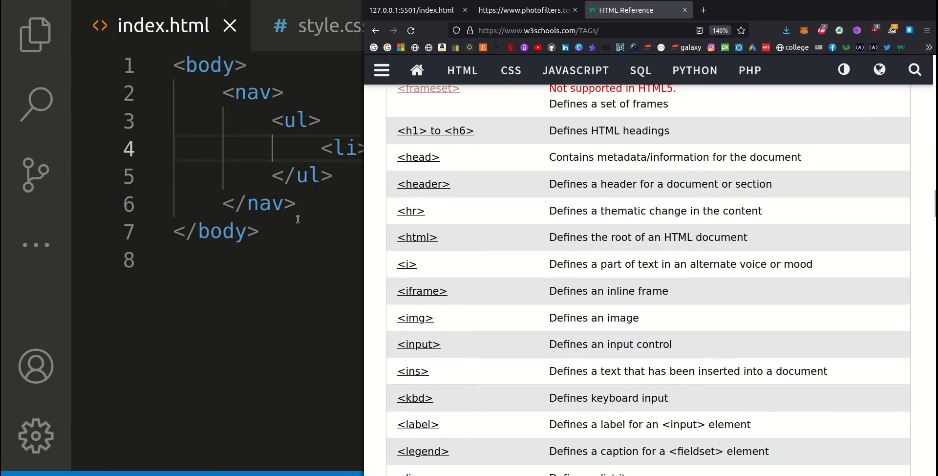
pyautogui.moveTo(479, 304)
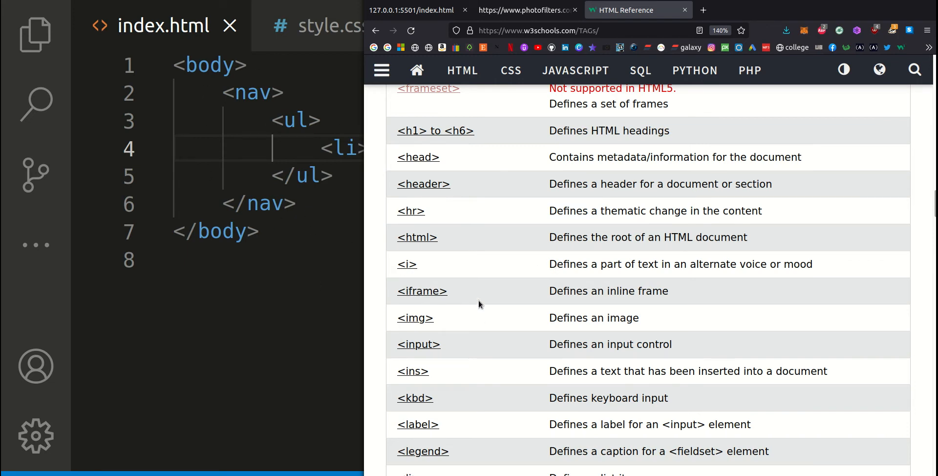
pyautogui.scroll(-3)
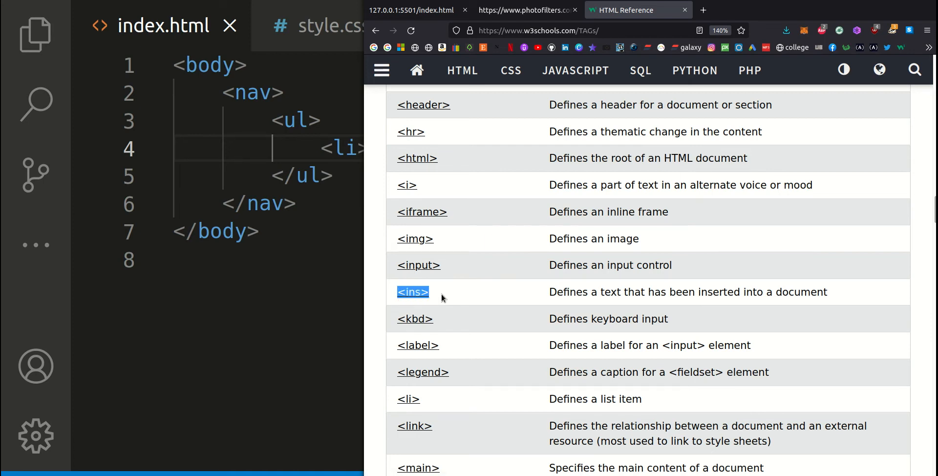
pyautogui.moveTo(435, 296)
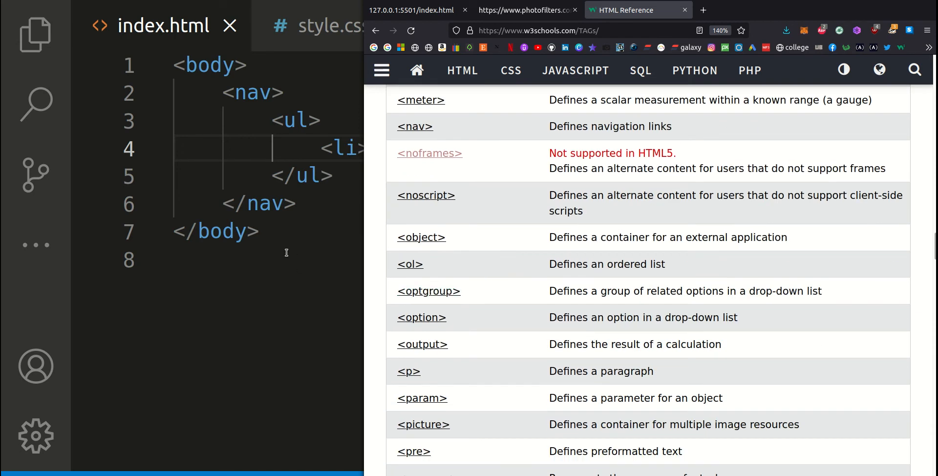
pyautogui.moveTo(281, 87)
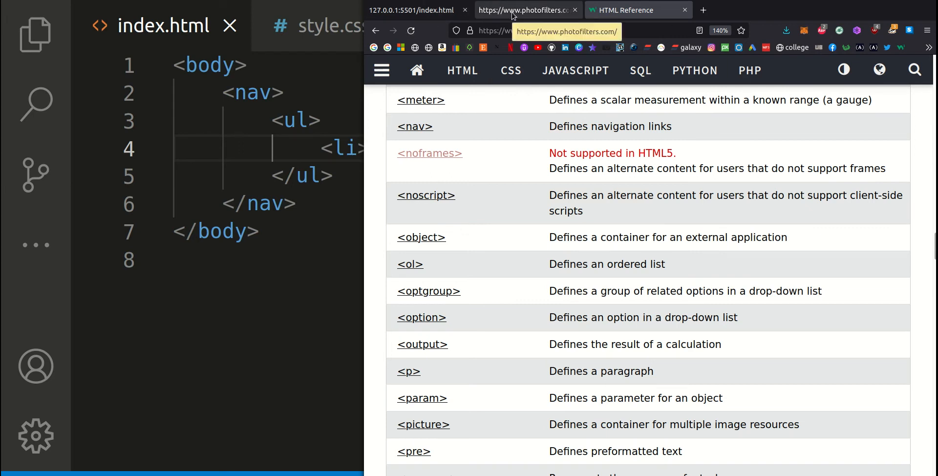
# Step: View the selection source of the ins tag entry, then switch to the photofilters.com page source
pyautogui.scroll(-3)
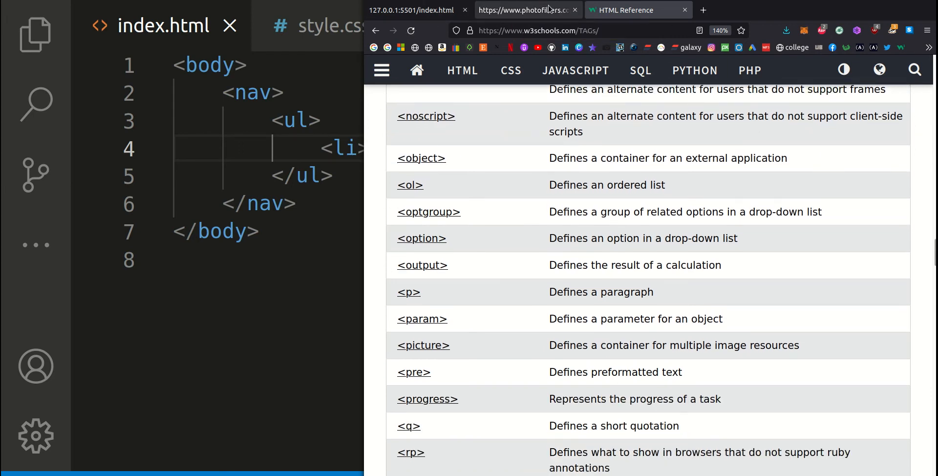
pyautogui.scroll(-3)
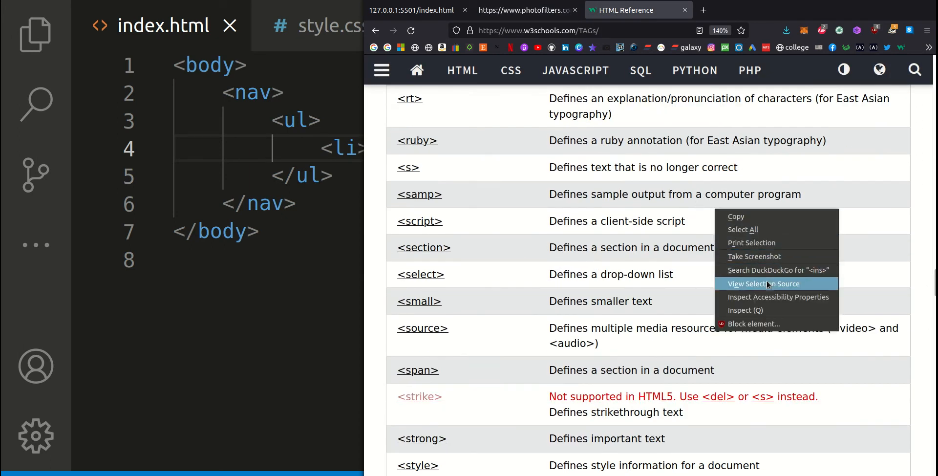
pyautogui.click(764, 283)
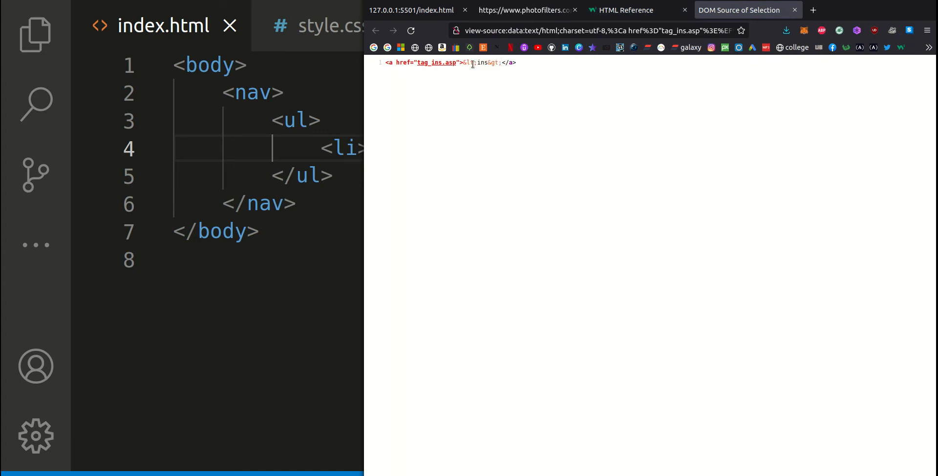
pyautogui.click(625, 10)
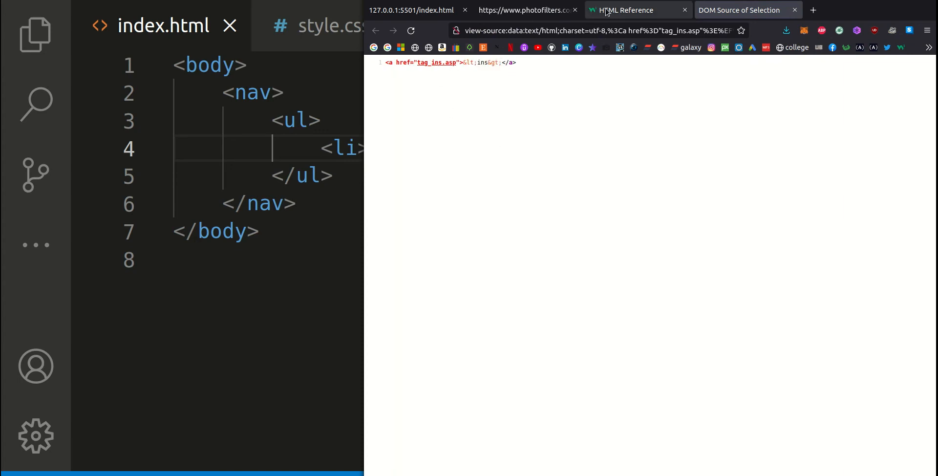
pyautogui.click(527, 9)
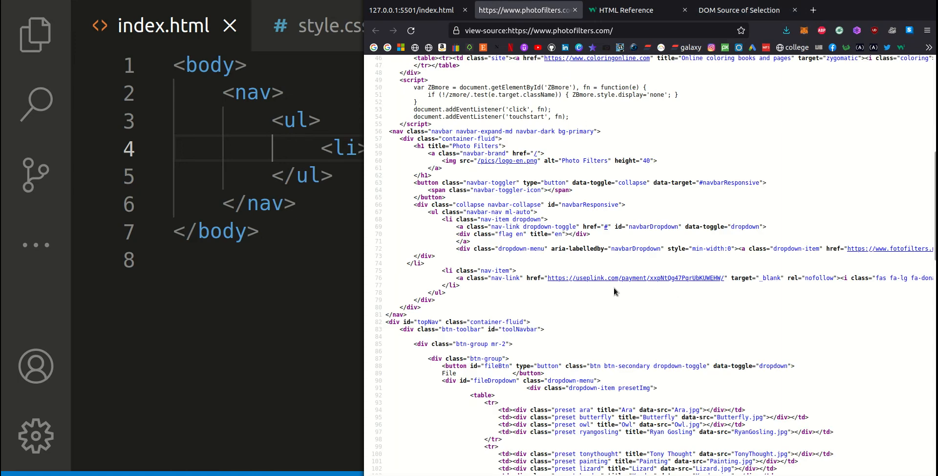
pyautogui.moveTo(368, 133)
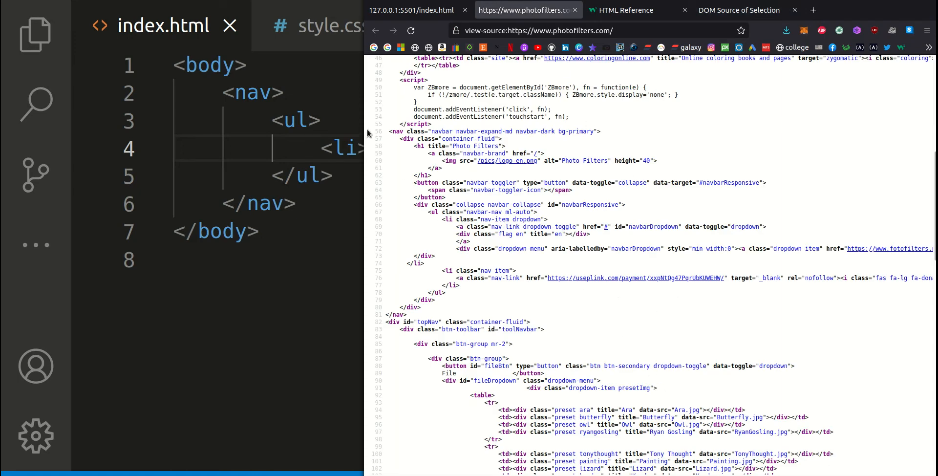
pyautogui.doubleClick(396, 132)
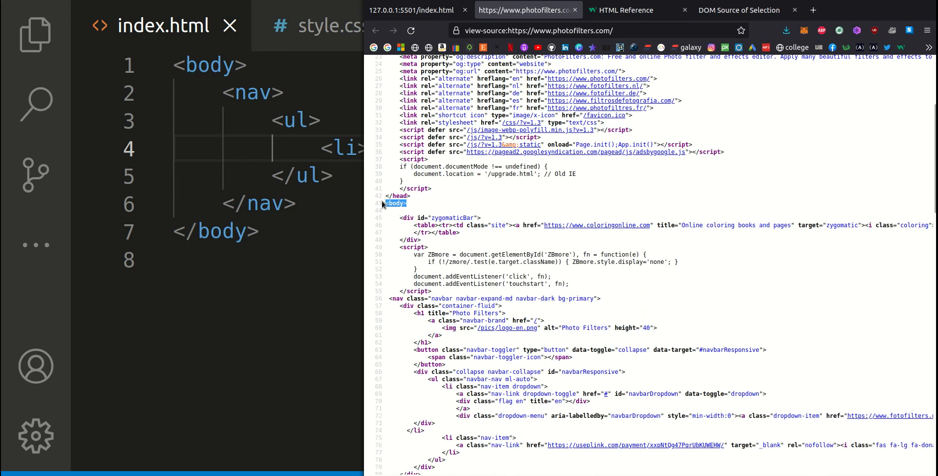
pyautogui.scroll(-3)
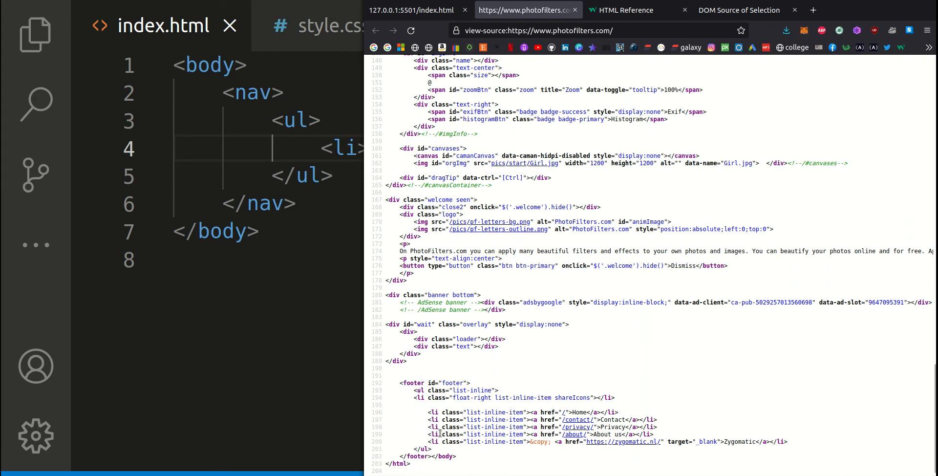
pyautogui.doubleClick(442, 455)
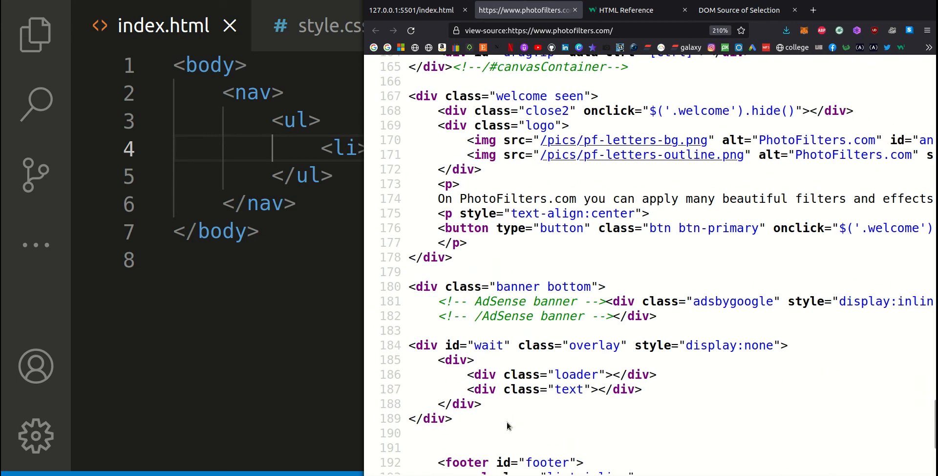
pyautogui.scroll(-3)
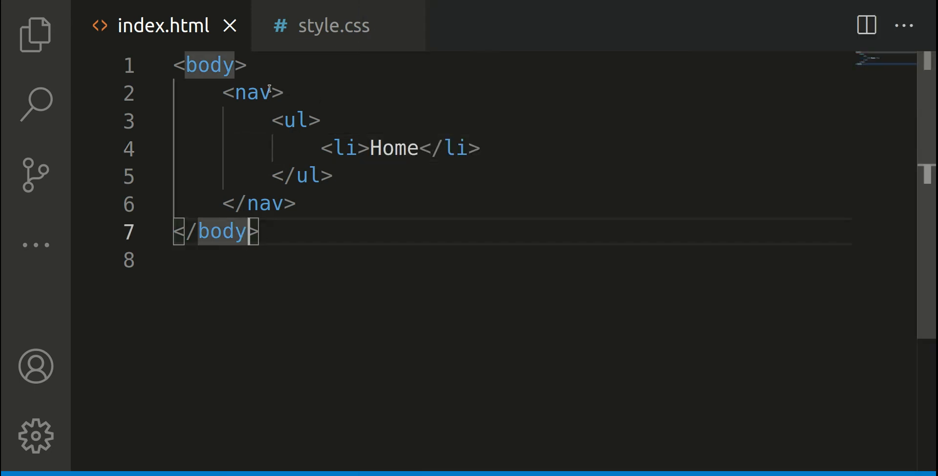
# Step: Add class="navigation" to the opening nav tag
pyautogui.write('class="')
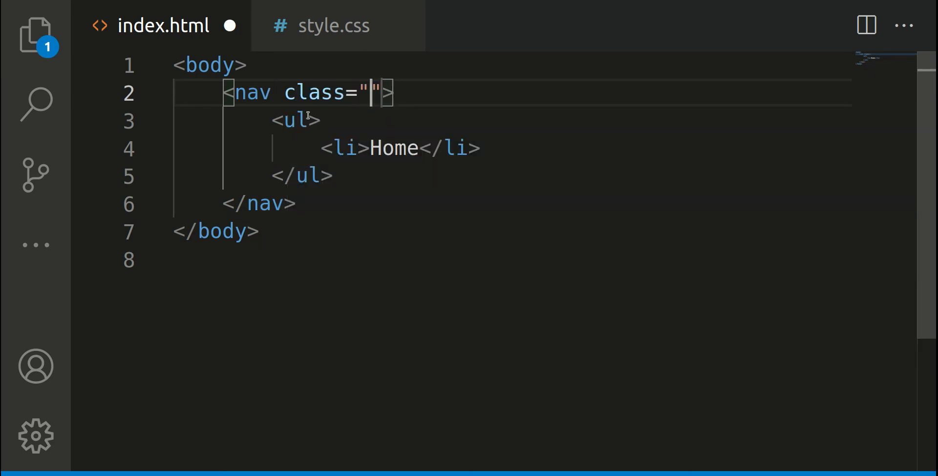
pyautogui.write('navi')
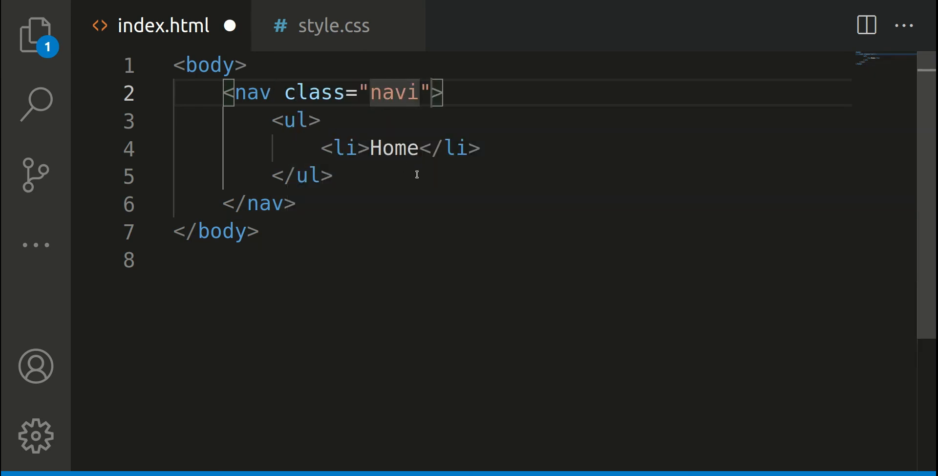
pyautogui.write('gation')
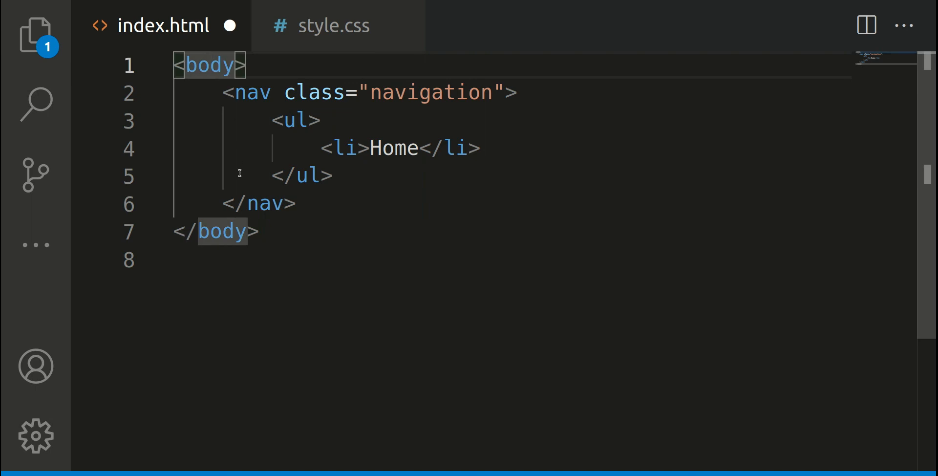
pyautogui.moveTo(239, 94)
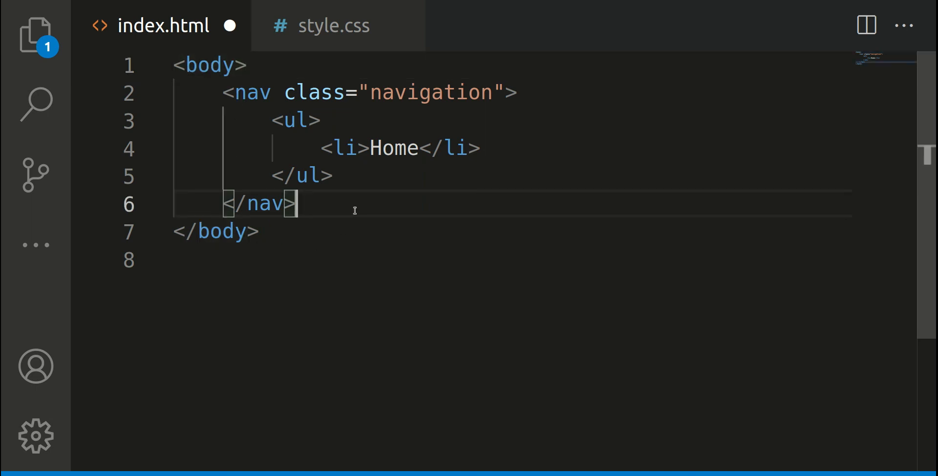
# Step: Insert an img element after the nav with its src attribute typed as "jpeg"
pyautogui.write('<im')
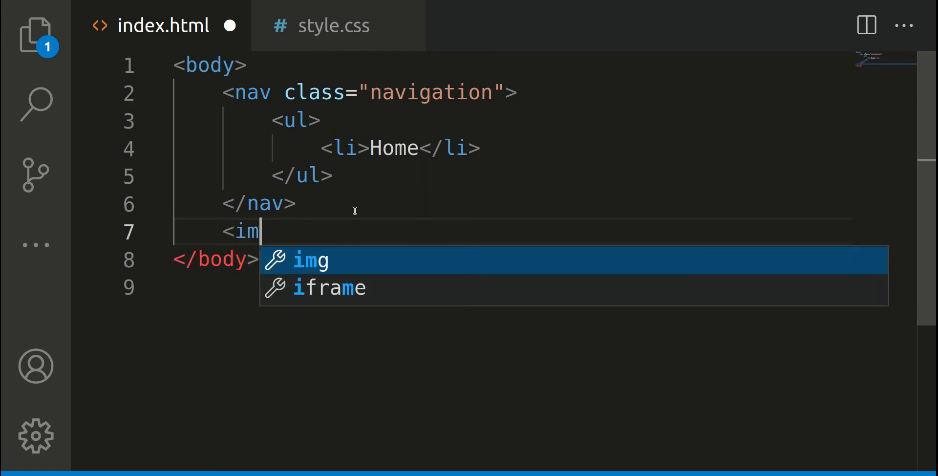
pyautogui.press('Tab')
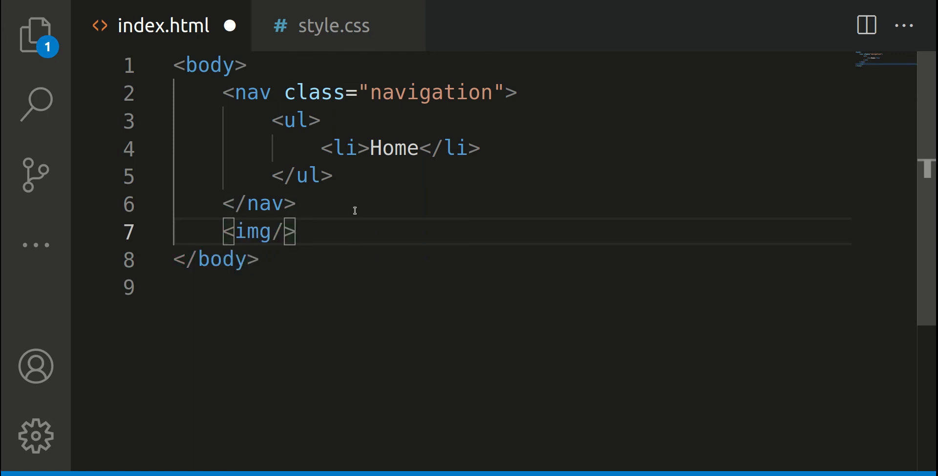
pyautogui.doubleClick(252, 232)
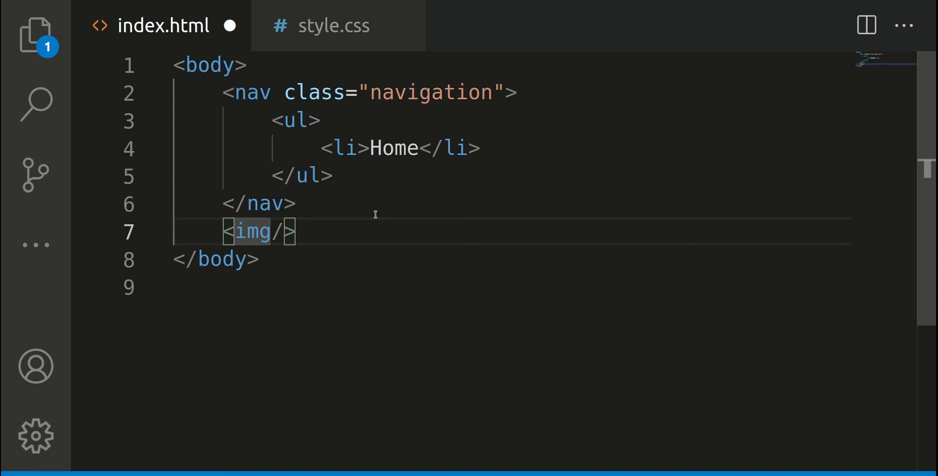
pyautogui.write('src="')
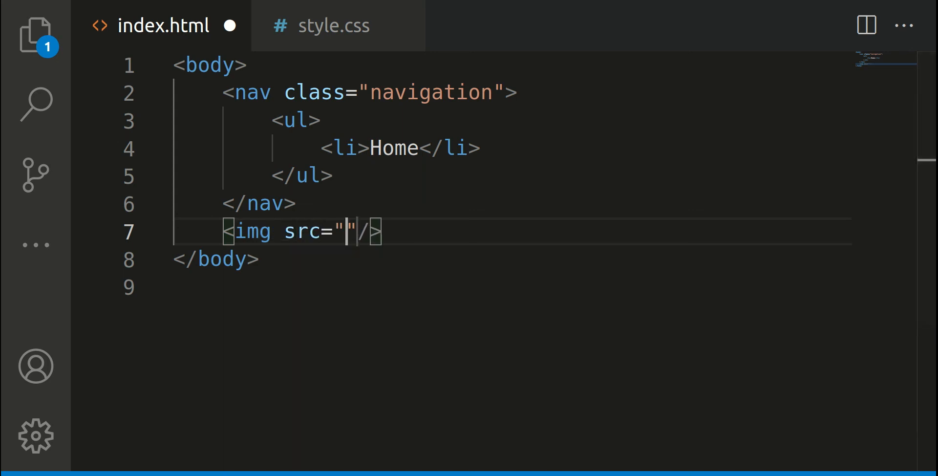
pyautogui.write('j')
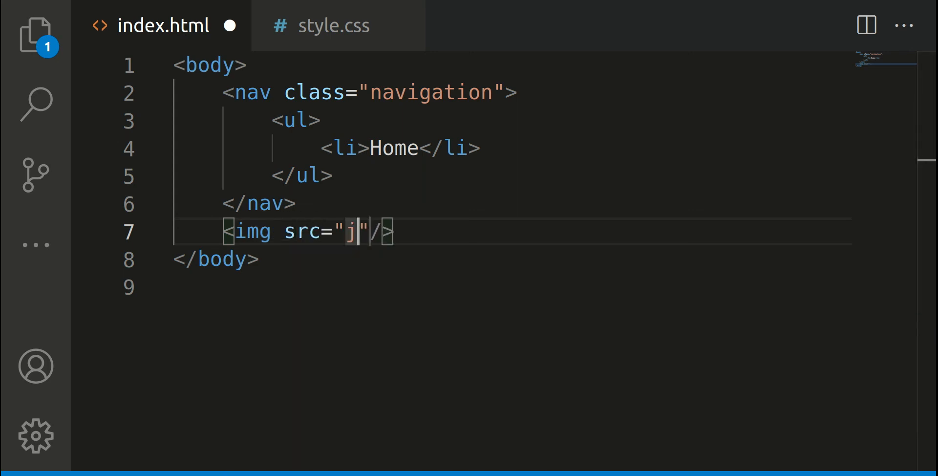
pyautogui.write('peg')
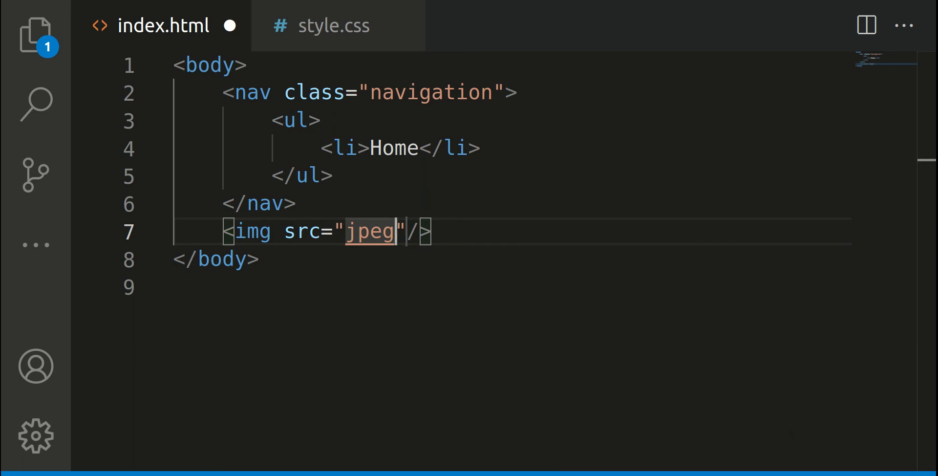